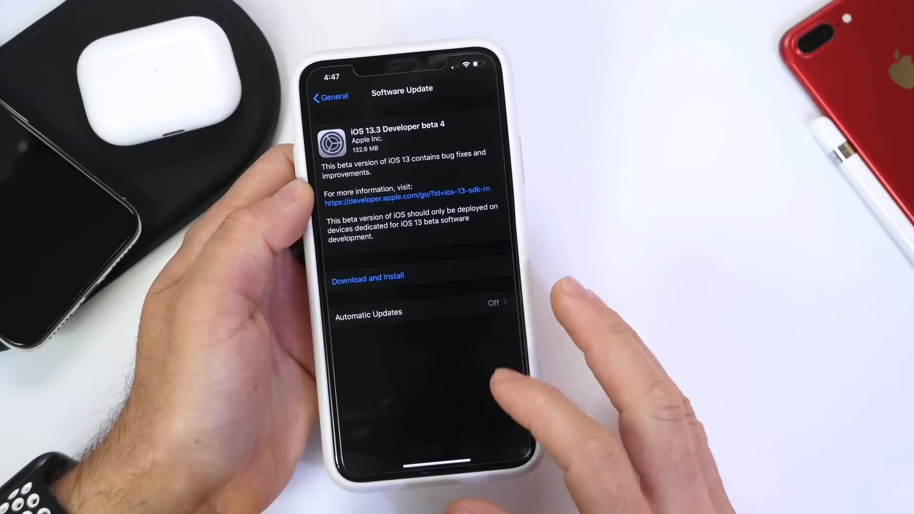
# Step: Return from the iOS 13.3 Developer beta 4 update details to the General settings list
pyautogui.click(330, 96)
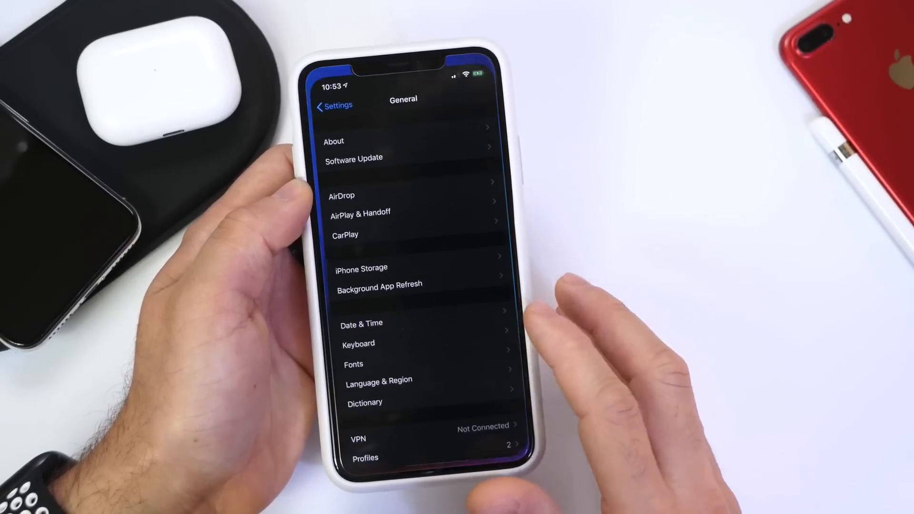
pyautogui.click(335, 141)
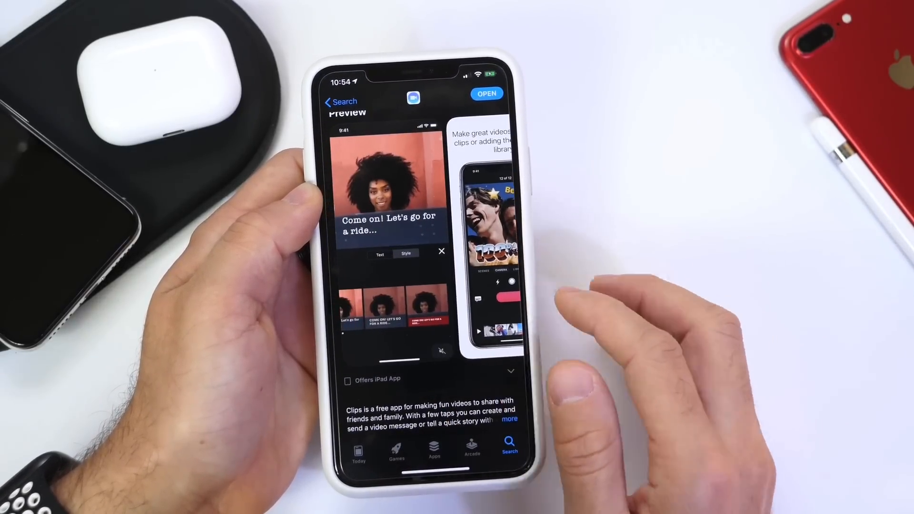
# Step: Swipe through the Clips preview screenshots to reach the Animoji and Memoji feature
pyautogui.hscroll(-3)
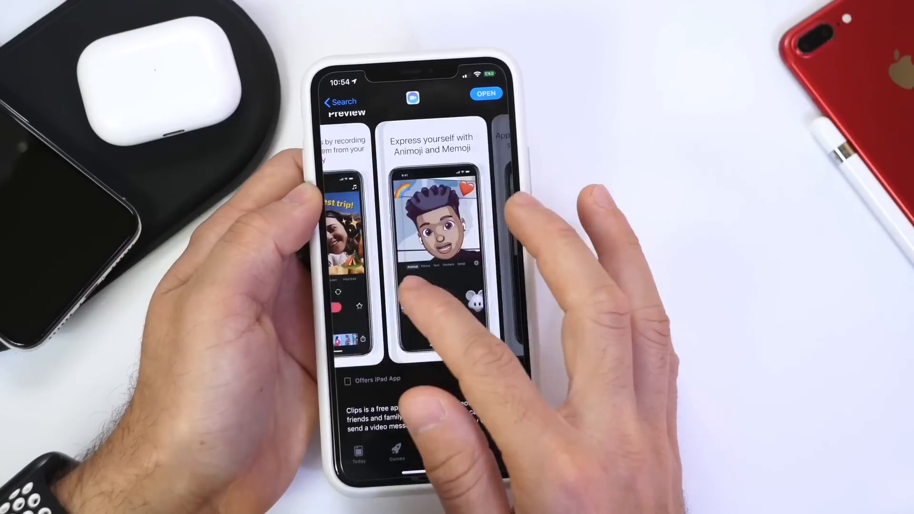